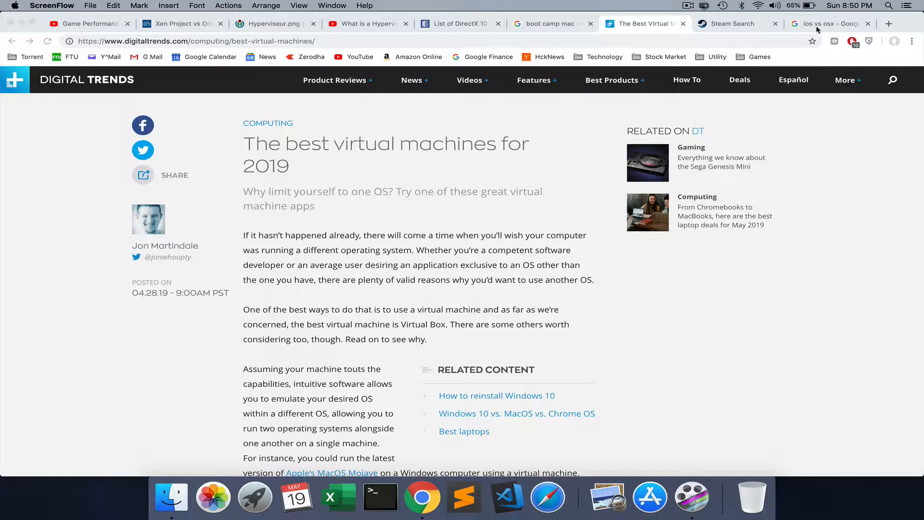
pyautogui.moveTo(653, 332)
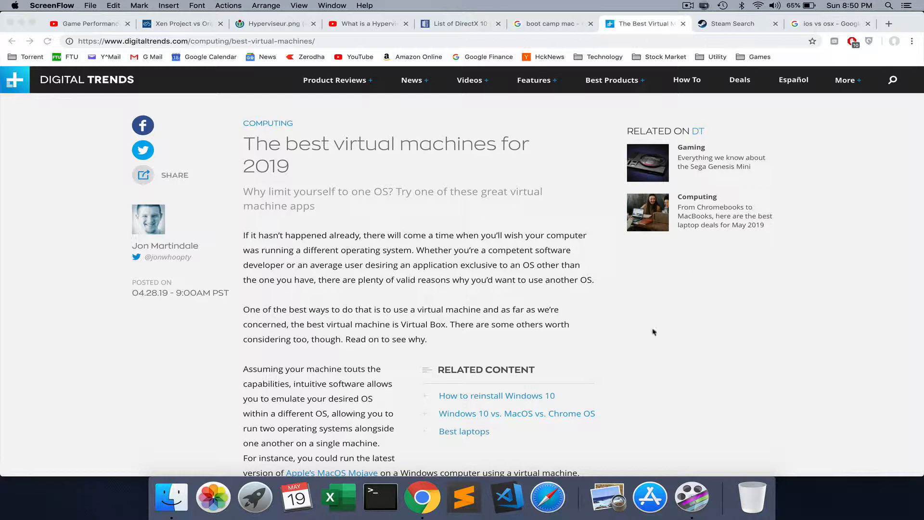
pyautogui.moveTo(288, 343)
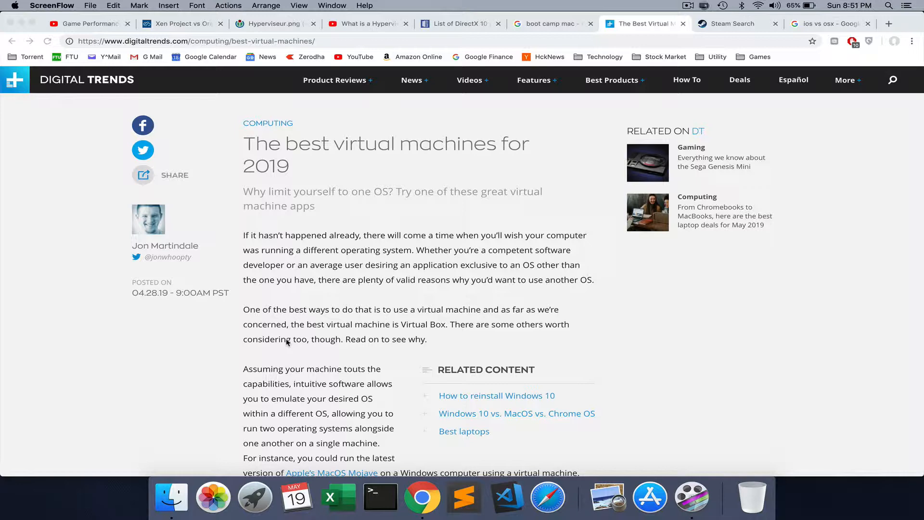
pyautogui.moveTo(754, 53)
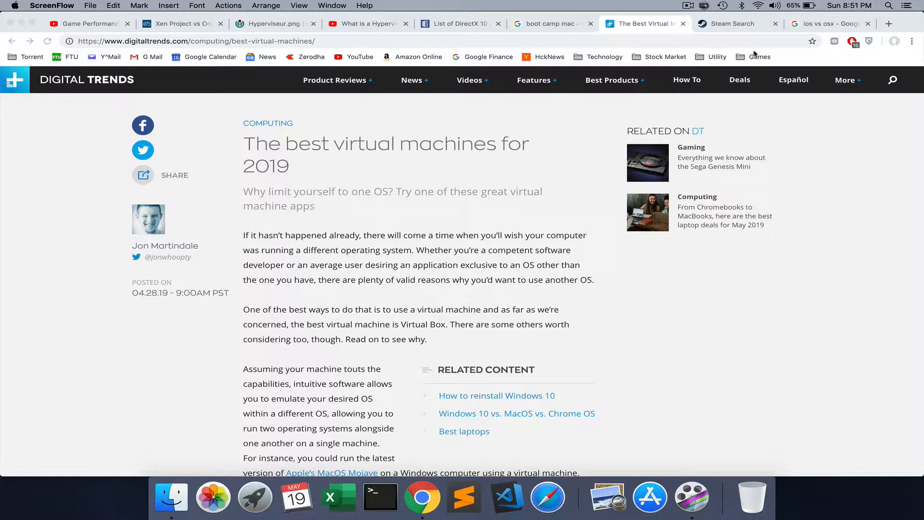
# Step: Focus the Chrome window showing Digital Trends' best virtual machines for 2019 article
pyautogui.click(831, 23)
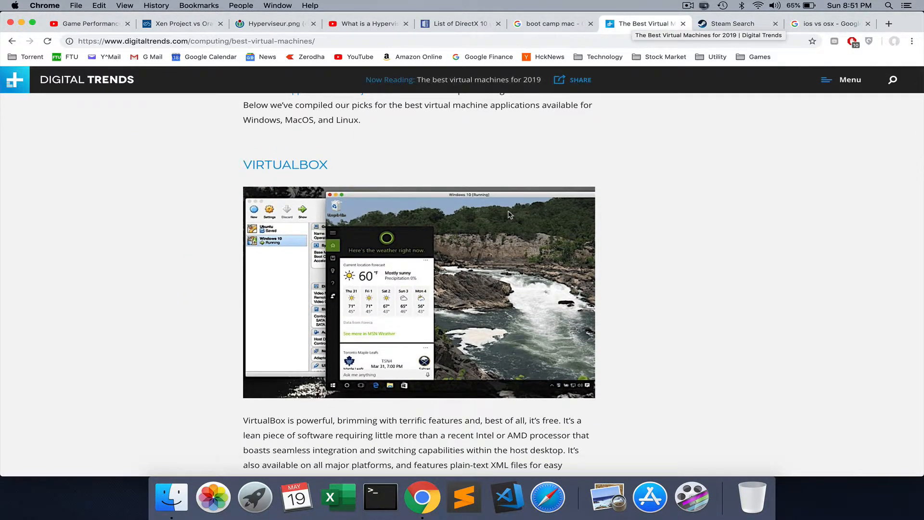
pyautogui.moveTo(304, 169)
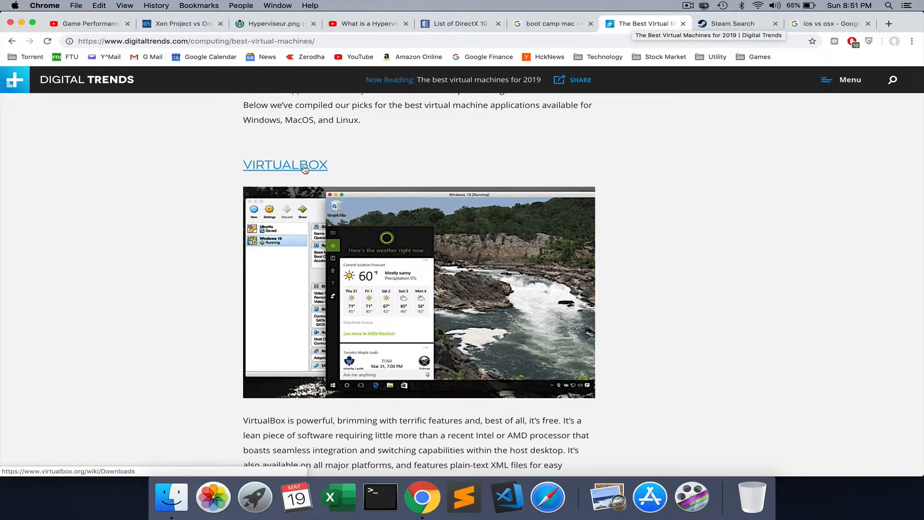
# Step: Scroll the article past the VMware, Parallels Desktop 14 and Gnome Boxes picks to the Boot Camp section
pyautogui.scroll(-3)
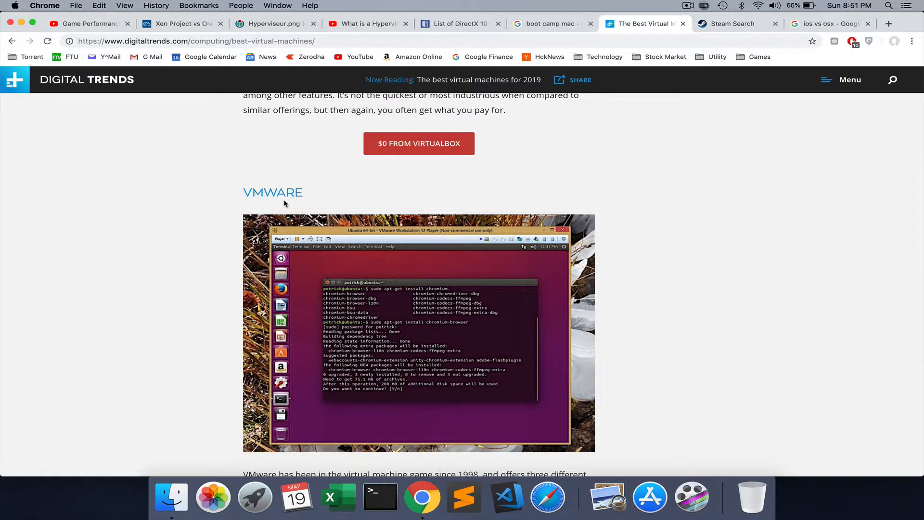
pyautogui.scroll(3)
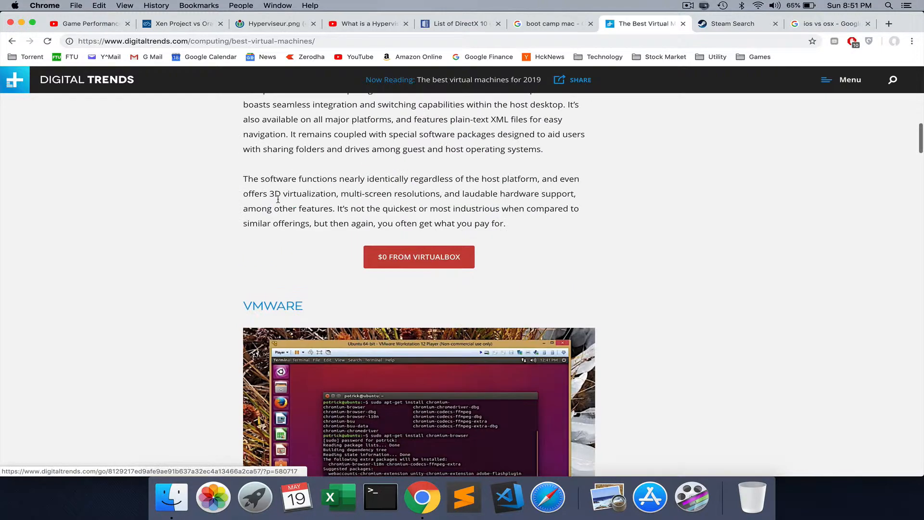
pyautogui.scroll(-3)
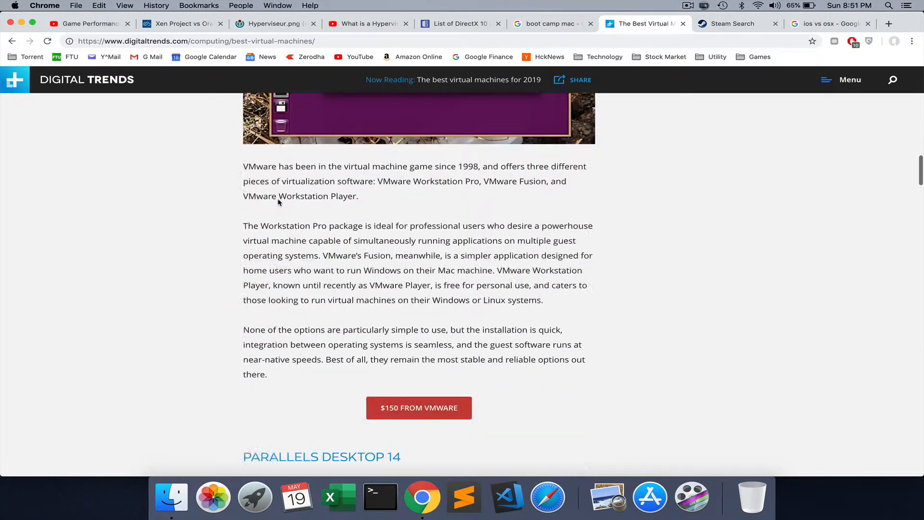
pyautogui.scroll(-3)
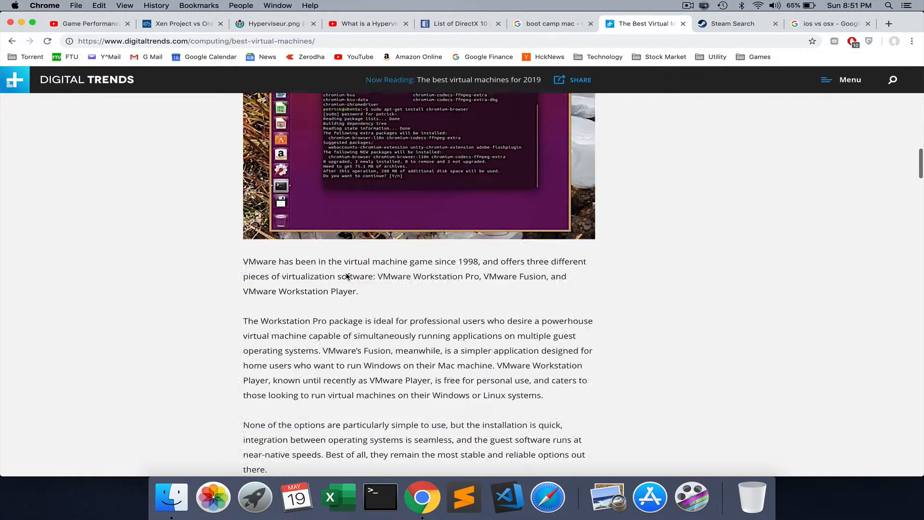
pyautogui.scroll(-3)
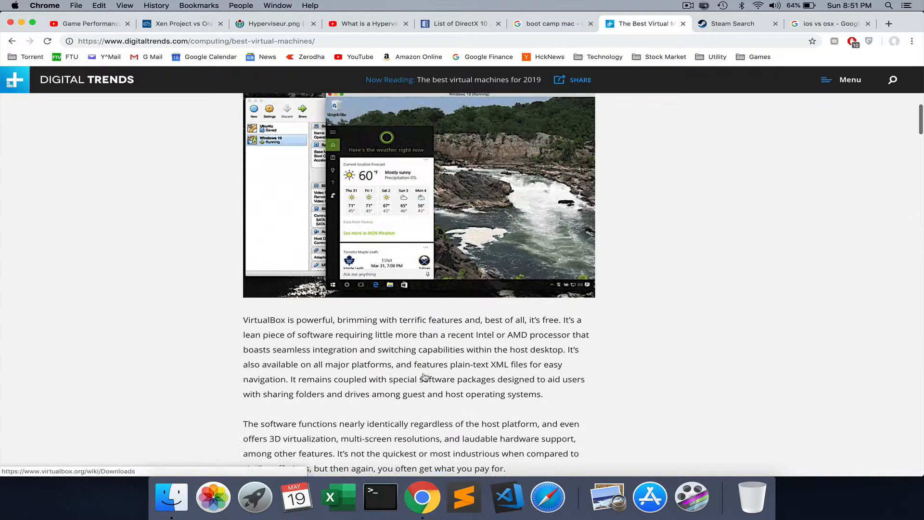
pyautogui.scroll(-3)
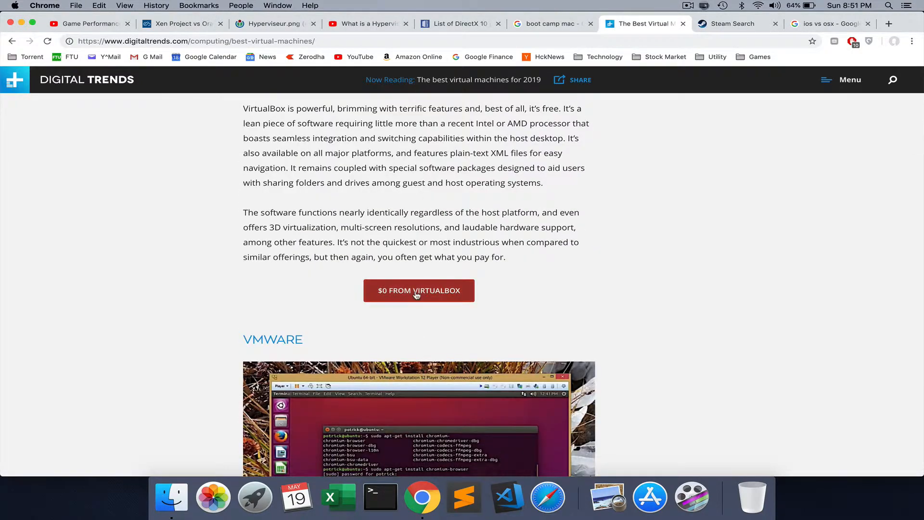
pyautogui.scroll(-3)
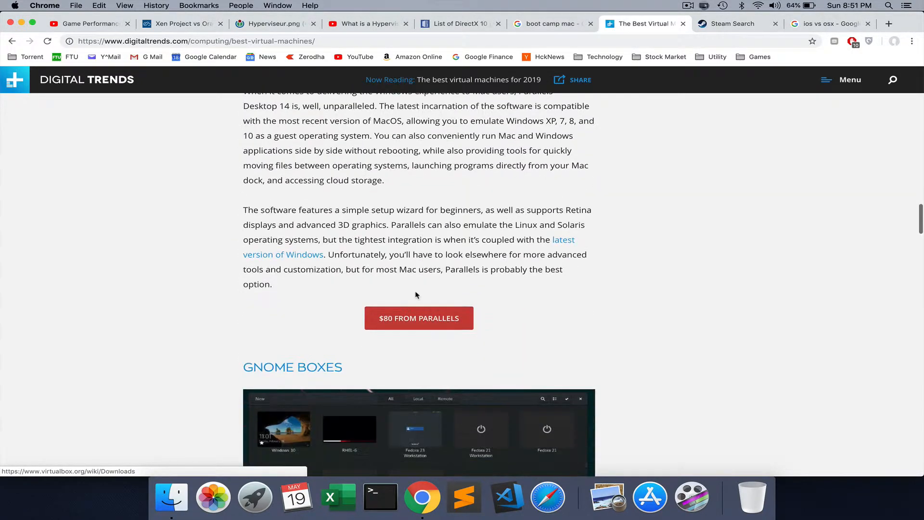
pyautogui.scroll(-3)
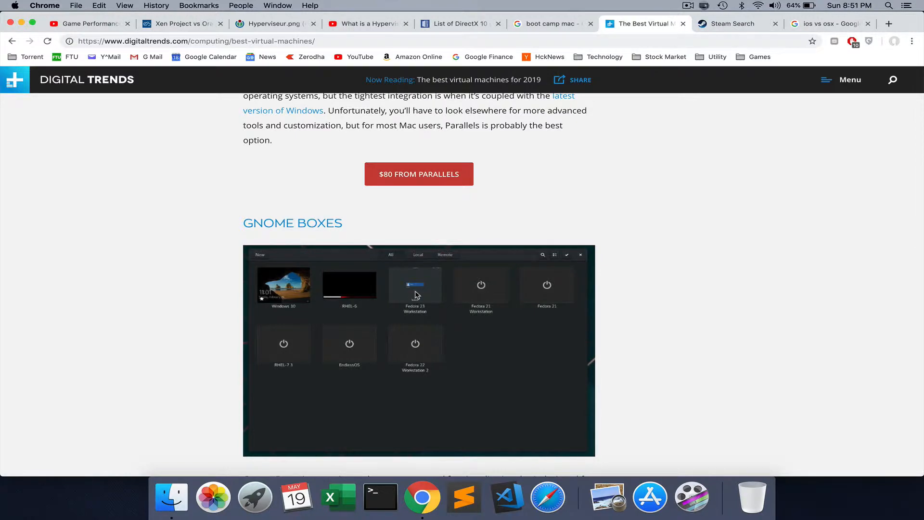
pyautogui.scroll(-3)
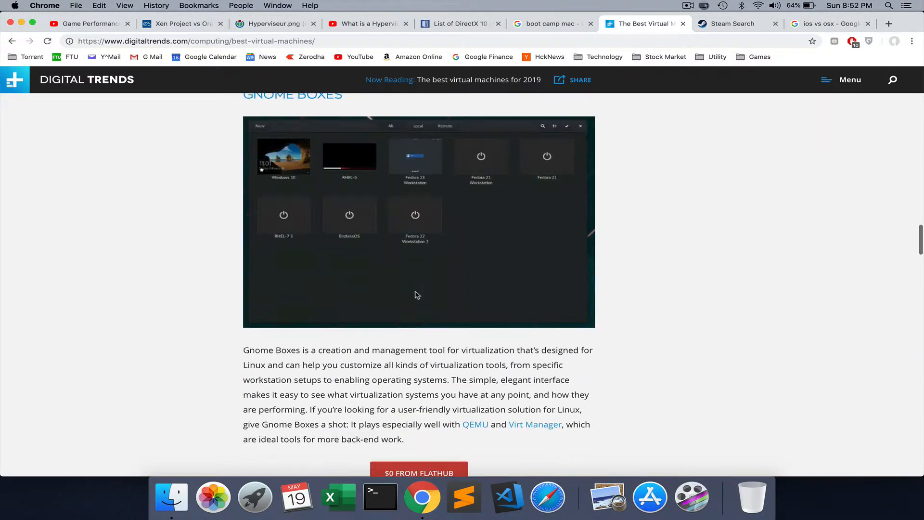
pyautogui.scroll(-3)
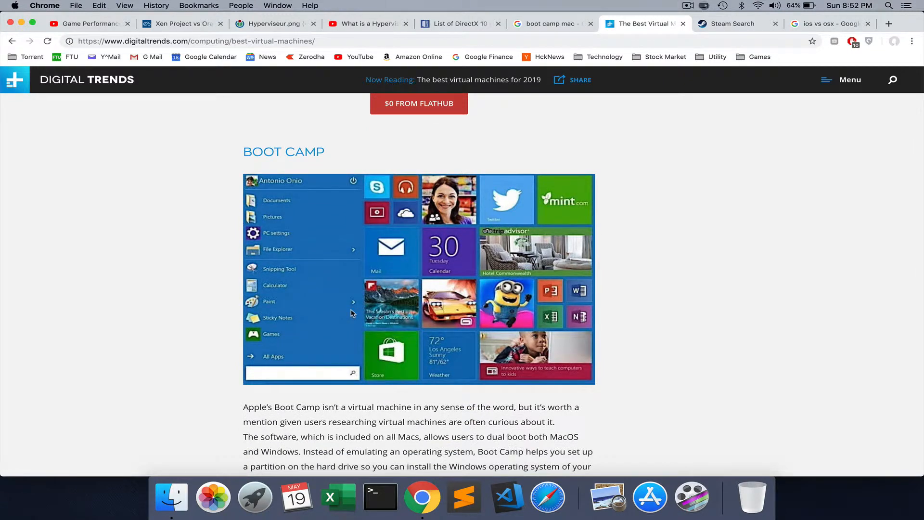
pyautogui.moveTo(345, 239)
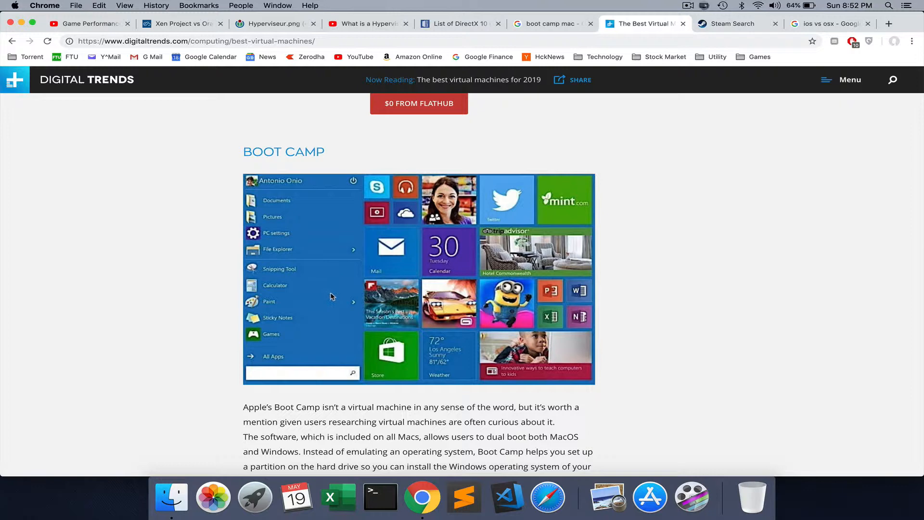
pyautogui.moveTo(325, 53)
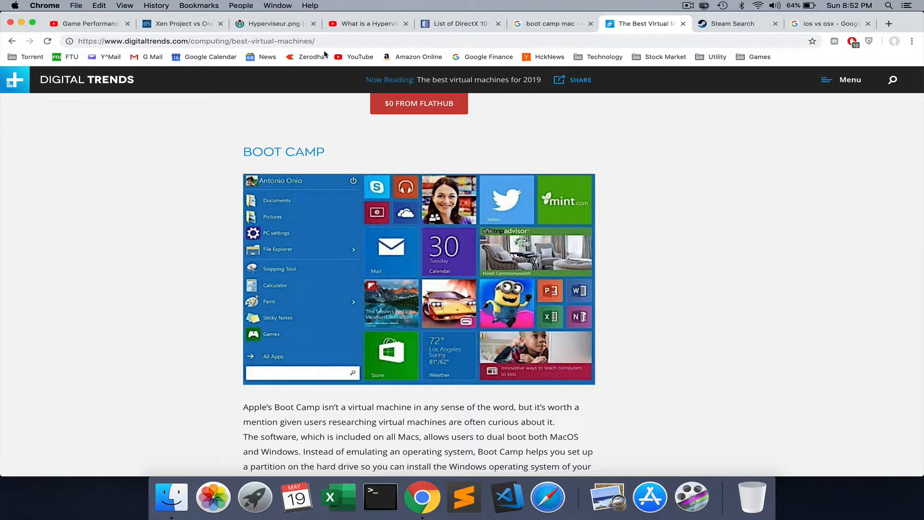
# Step: Switch to the Wikimedia Hyperviseur diagram comparing Type 1 native and Type 2 hosted hypervisors
pyautogui.click(271, 23)
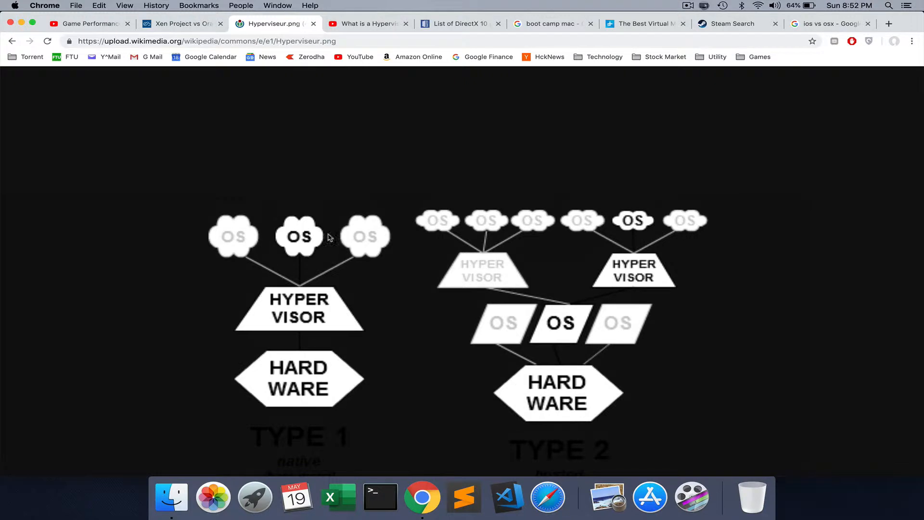
pyautogui.moveTo(331, 316)
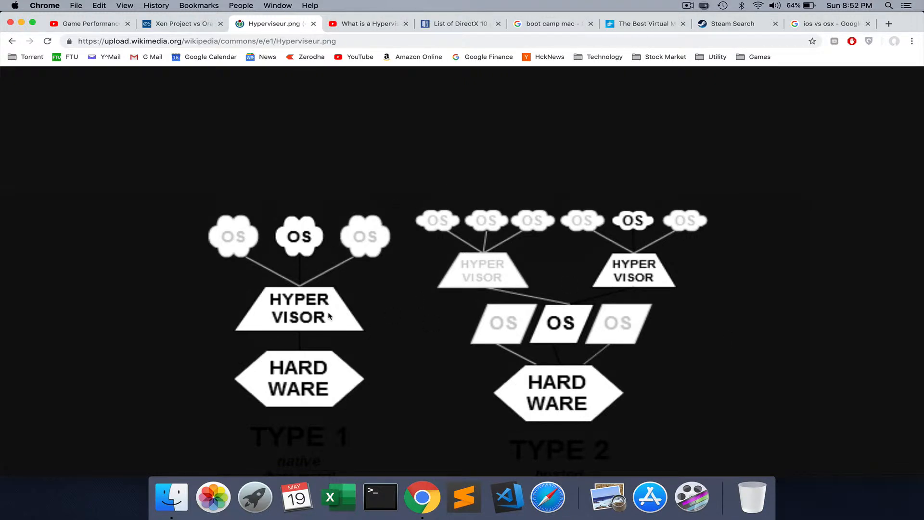
pyautogui.moveTo(347, 308)
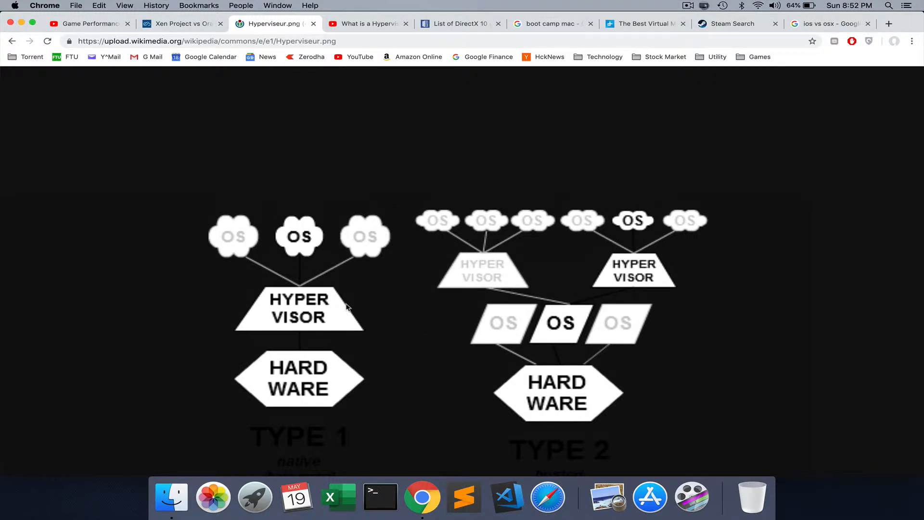
pyautogui.moveTo(329, 338)
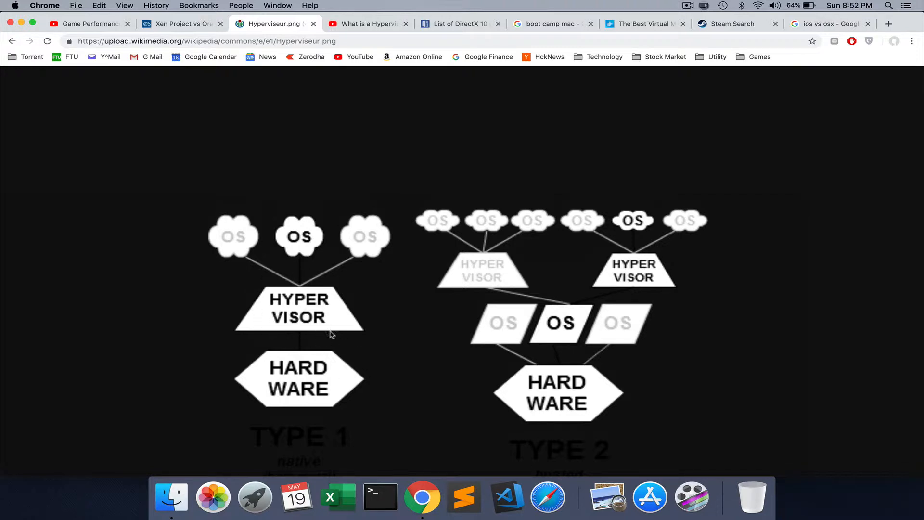
pyautogui.moveTo(637, 339)
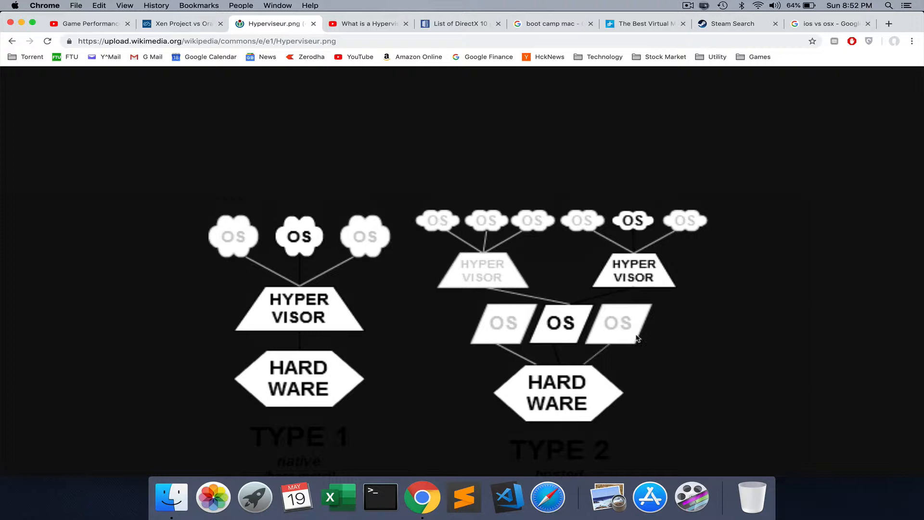
pyautogui.moveTo(628, 327)
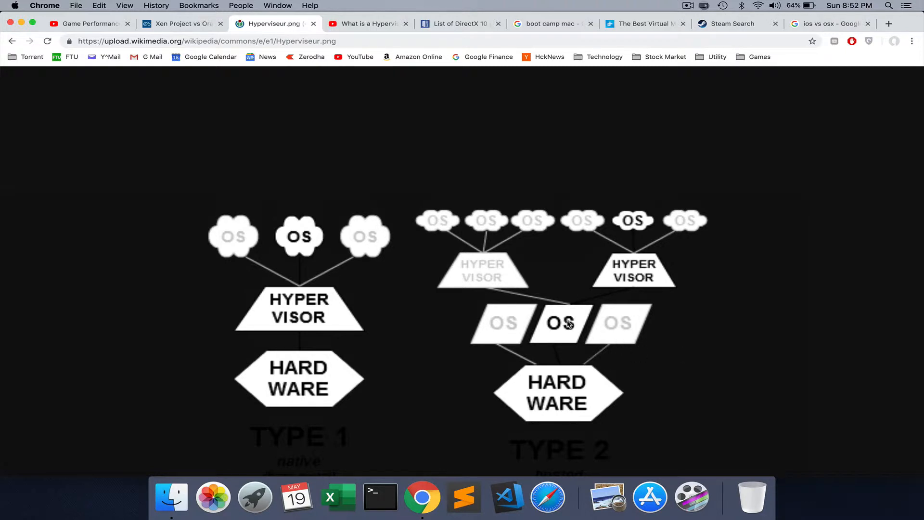
pyautogui.moveTo(649, 253)
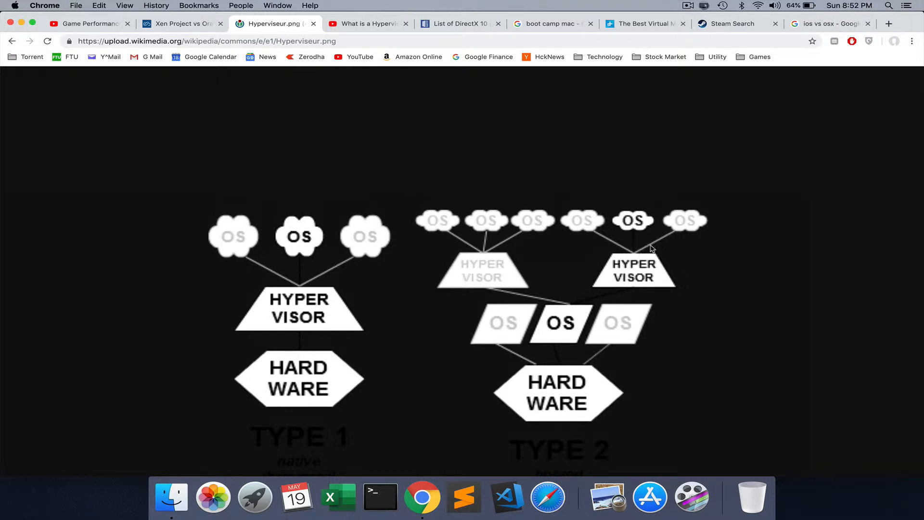
pyautogui.moveTo(629, 289)
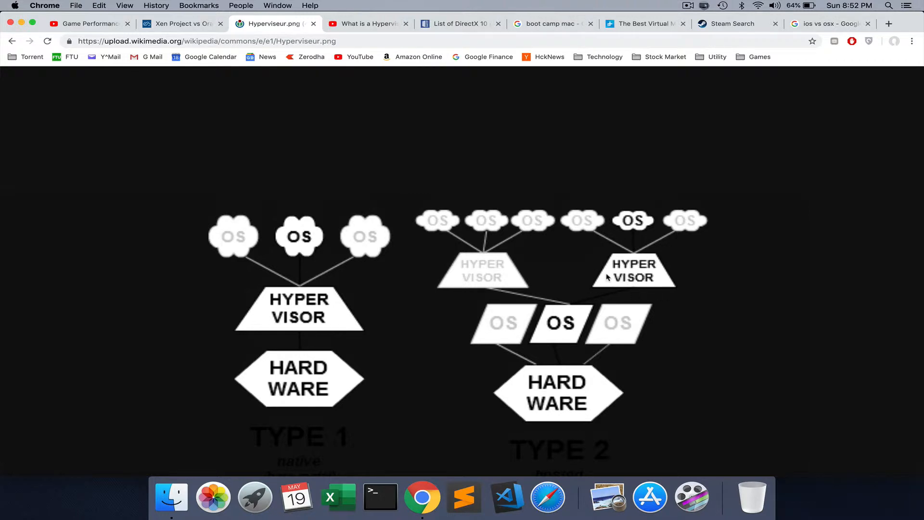
pyautogui.moveTo(607, 232)
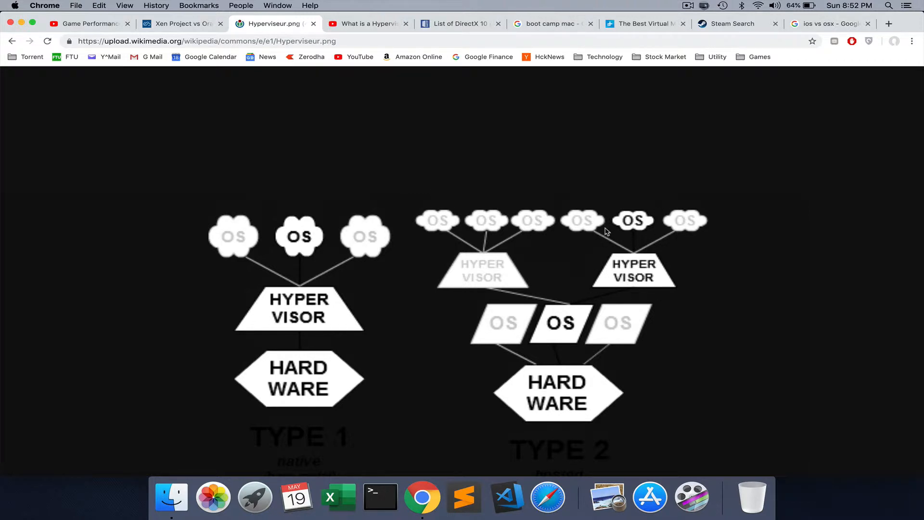
pyautogui.moveTo(591, 339)
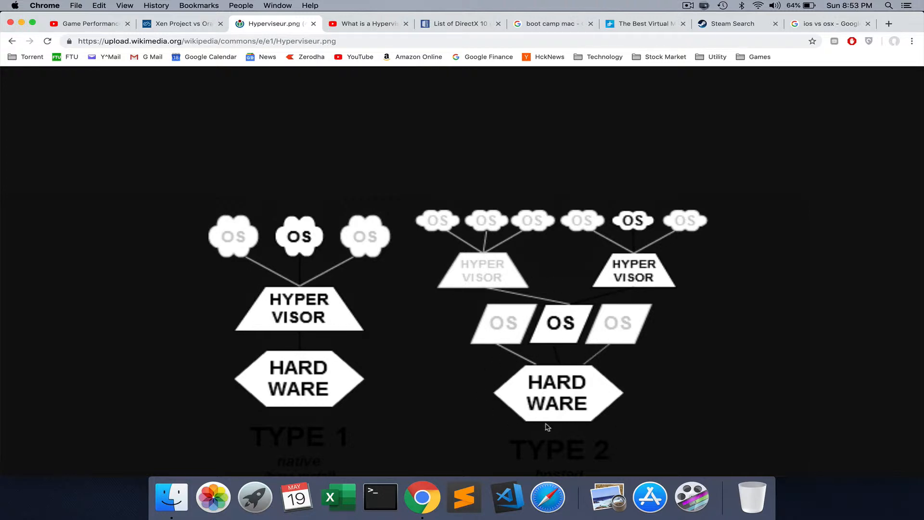
pyautogui.moveTo(299, 275)
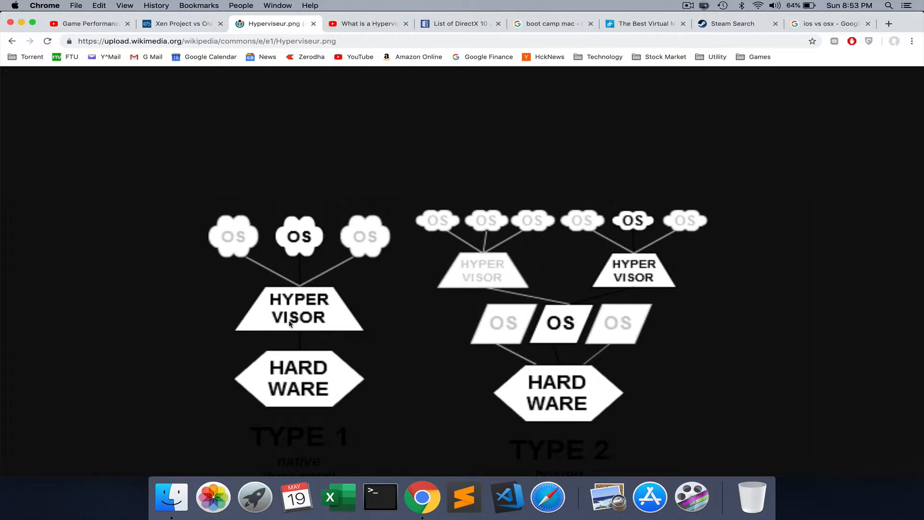
pyautogui.moveTo(262, 273)
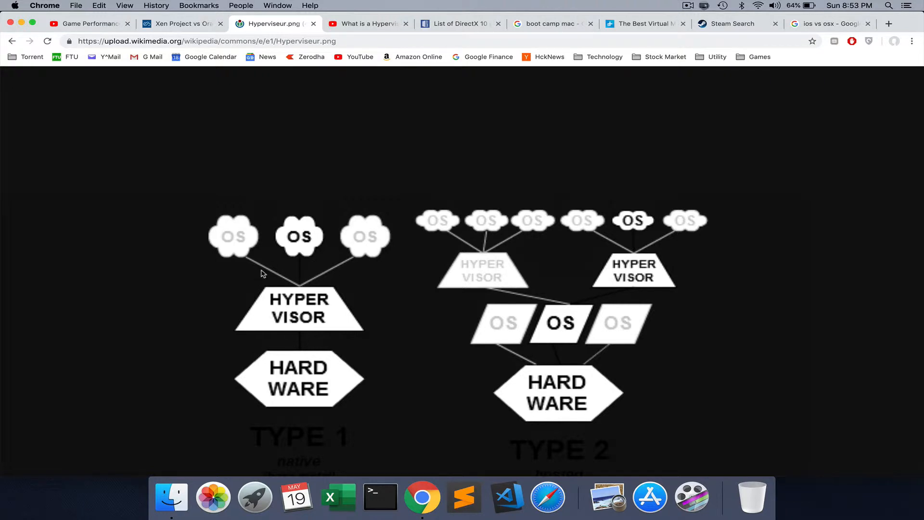
pyautogui.moveTo(260, 291)
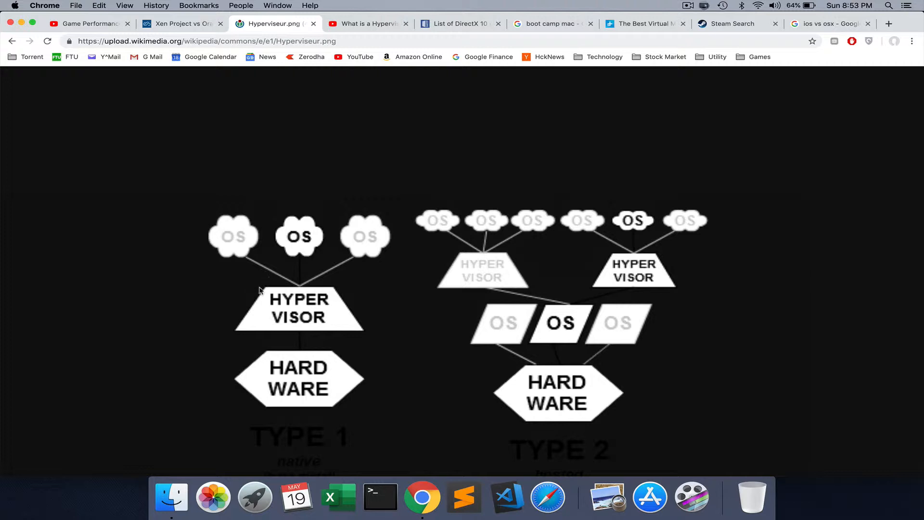
pyautogui.moveTo(407, 369)
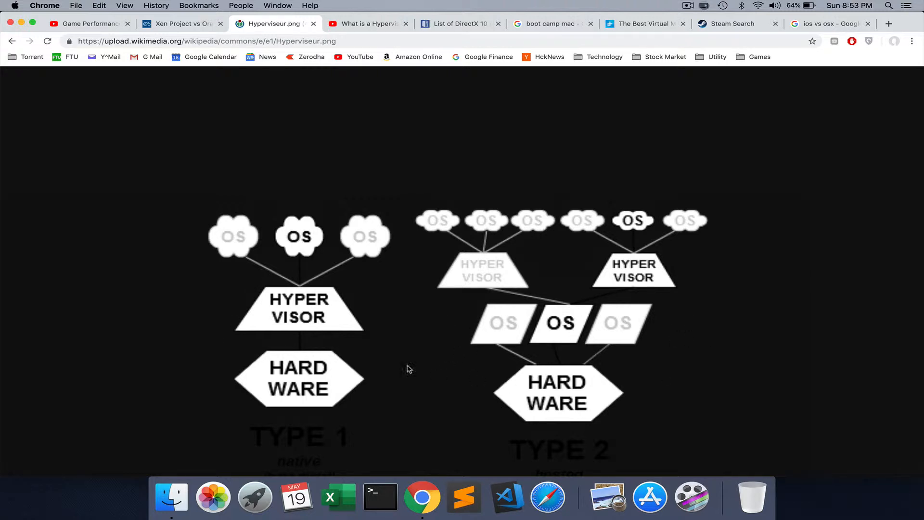
pyautogui.moveTo(316, 278)
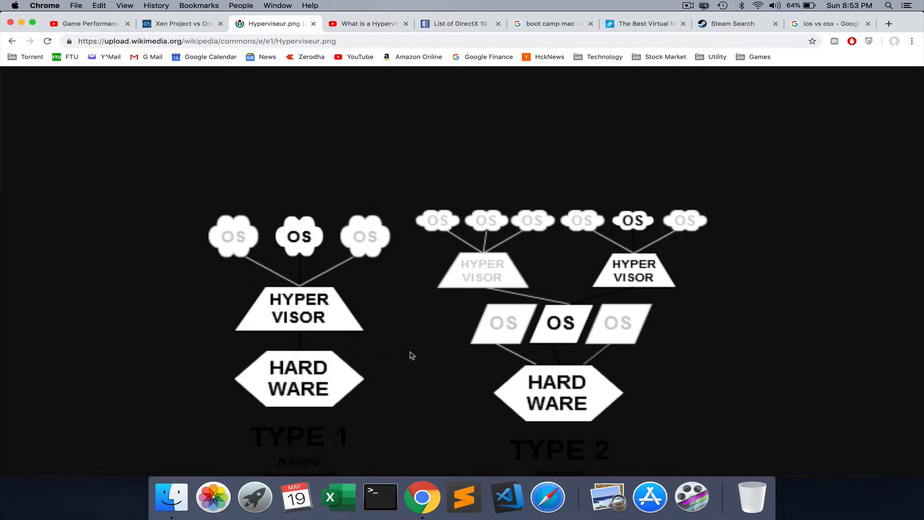
pyautogui.moveTo(229, 314)
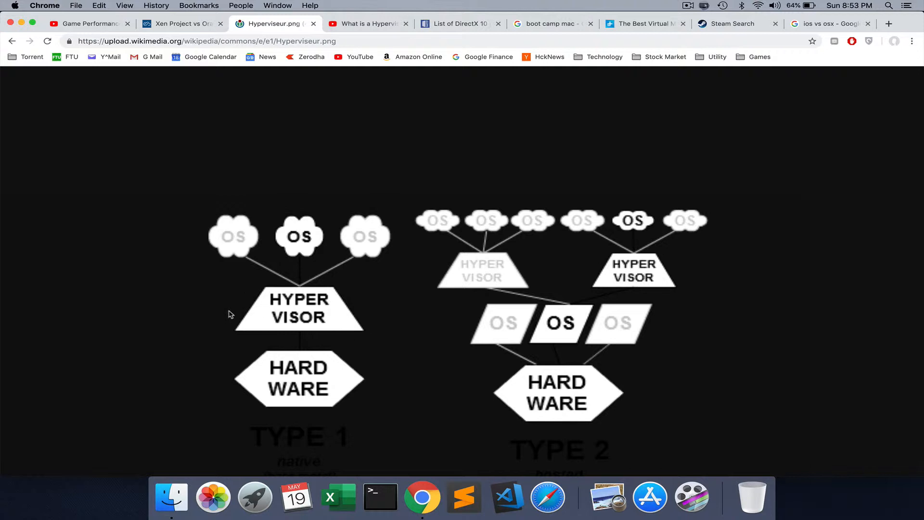
pyautogui.moveTo(267, 350)
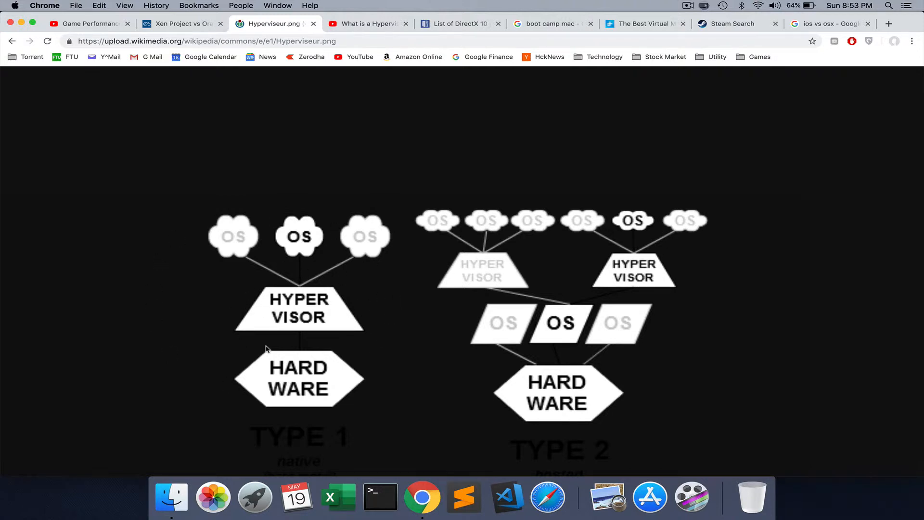
pyautogui.moveTo(274, 348)
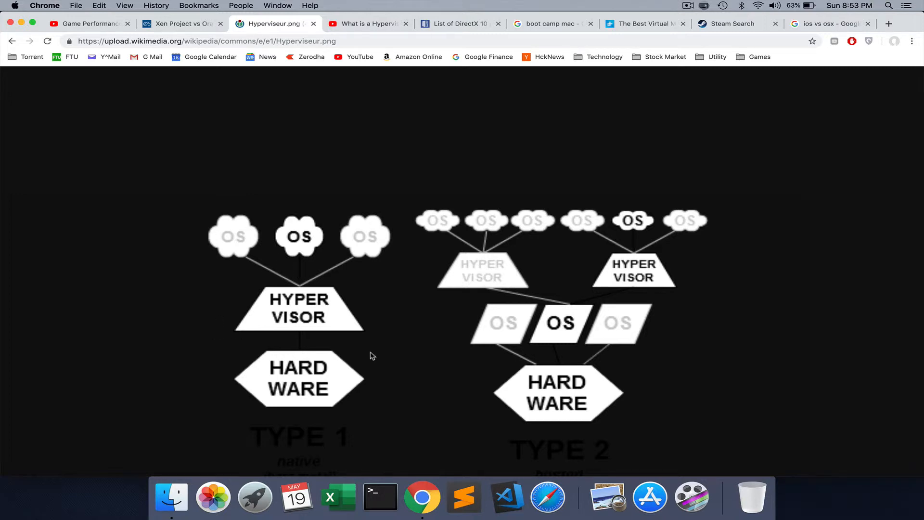
pyautogui.moveTo(298, 337)
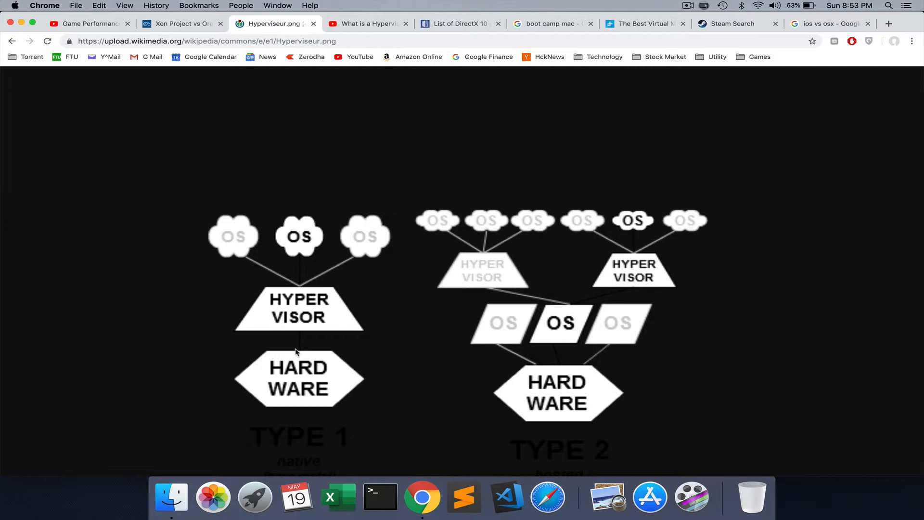
pyautogui.moveTo(252, 402)
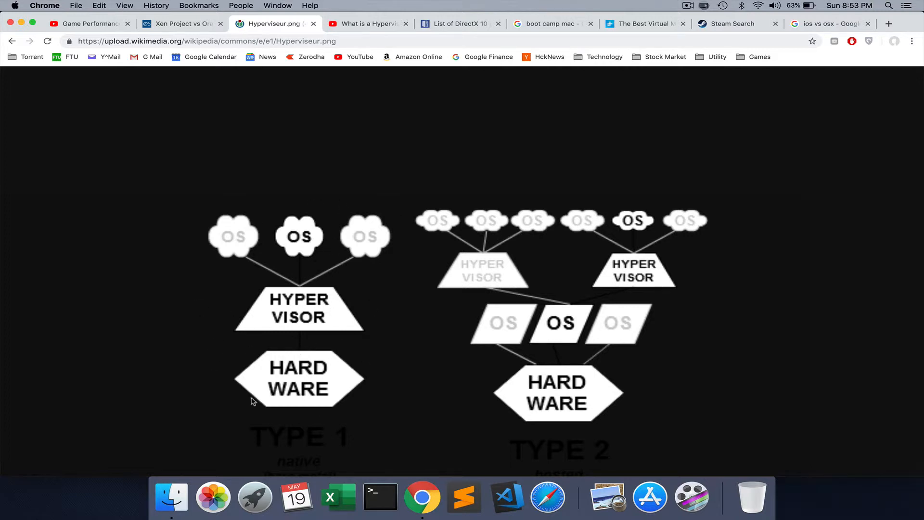
pyautogui.moveTo(353, 354)
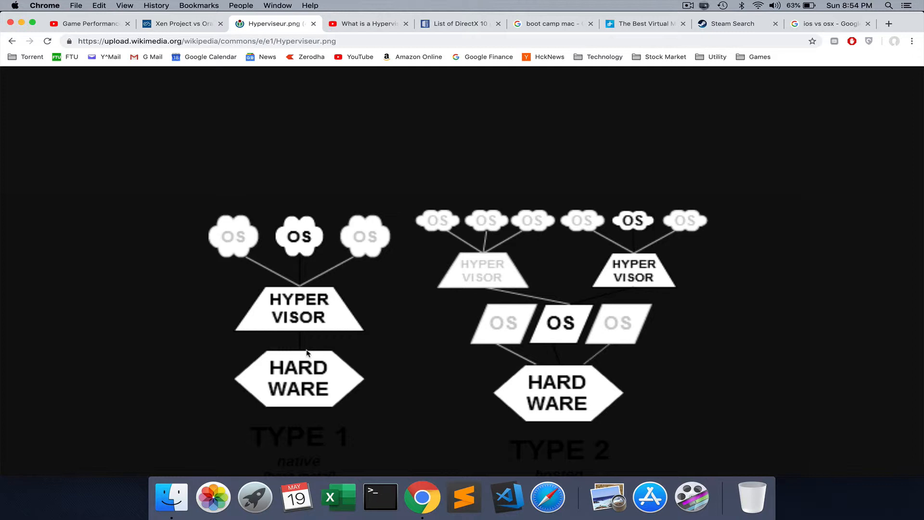
pyautogui.moveTo(460, 276)
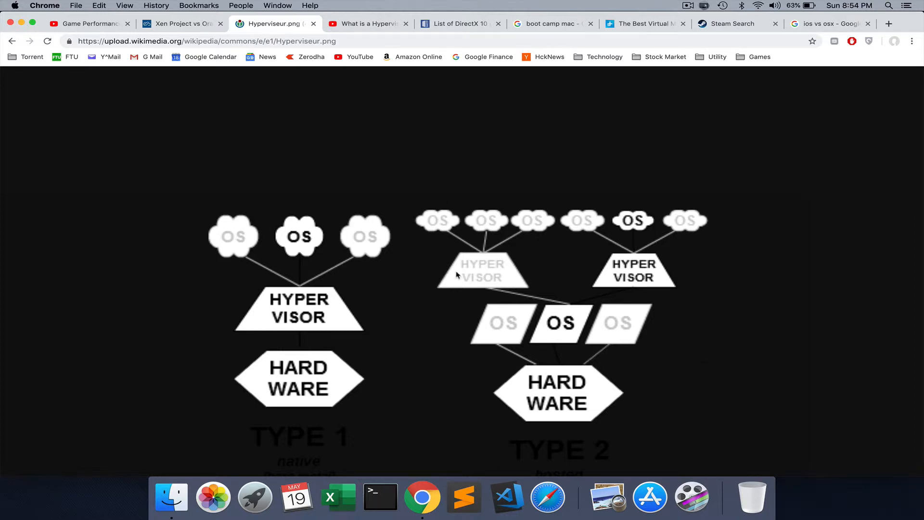
pyautogui.moveTo(594, 275)
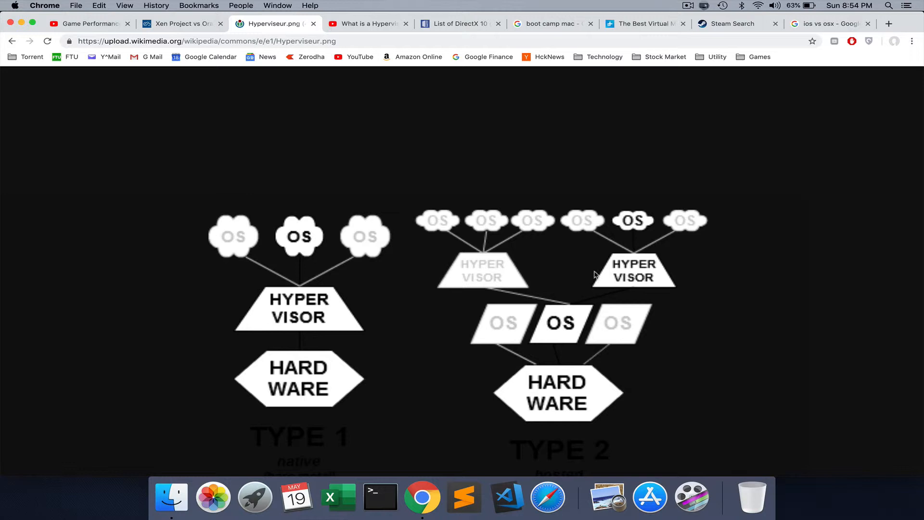
pyautogui.moveTo(433, 365)
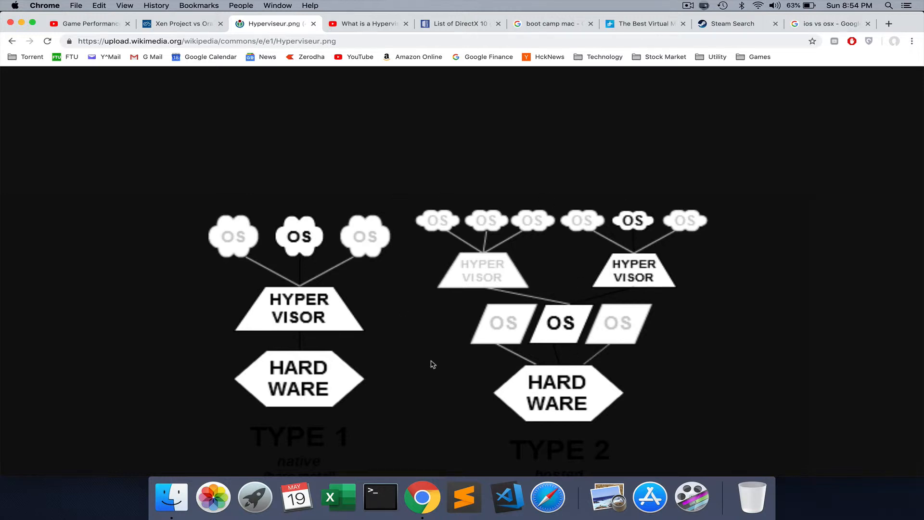
pyautogui.moveTo(689, 217)
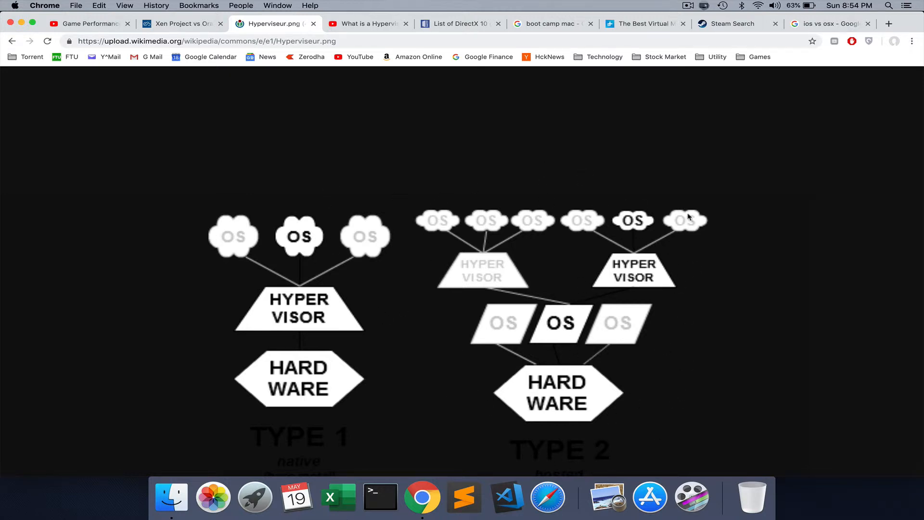
pyautogui.moveTo(243, 361)
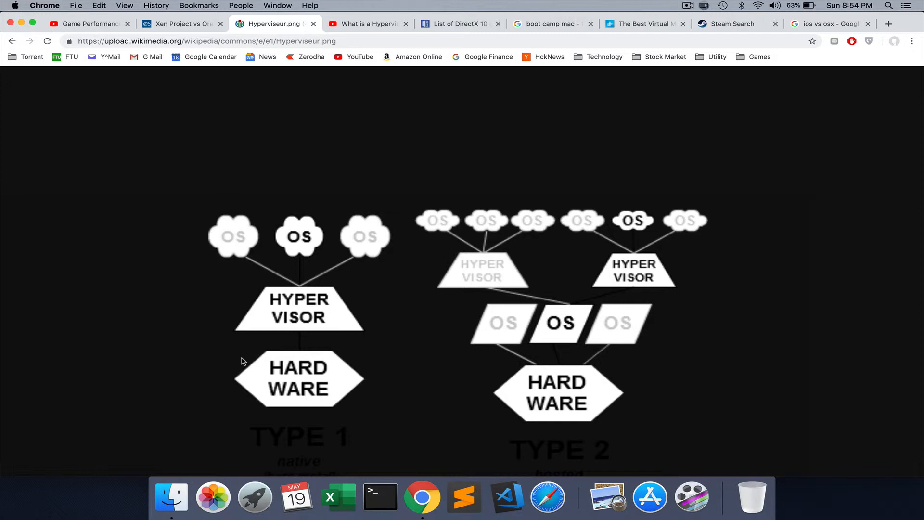
pyautogui.moveTo(565, 423)
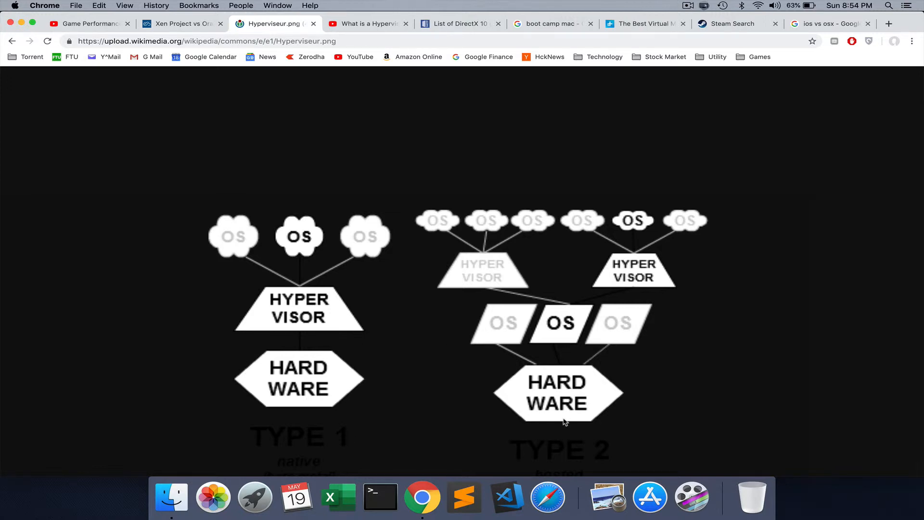
pyautogui.moveTo(436, 158)
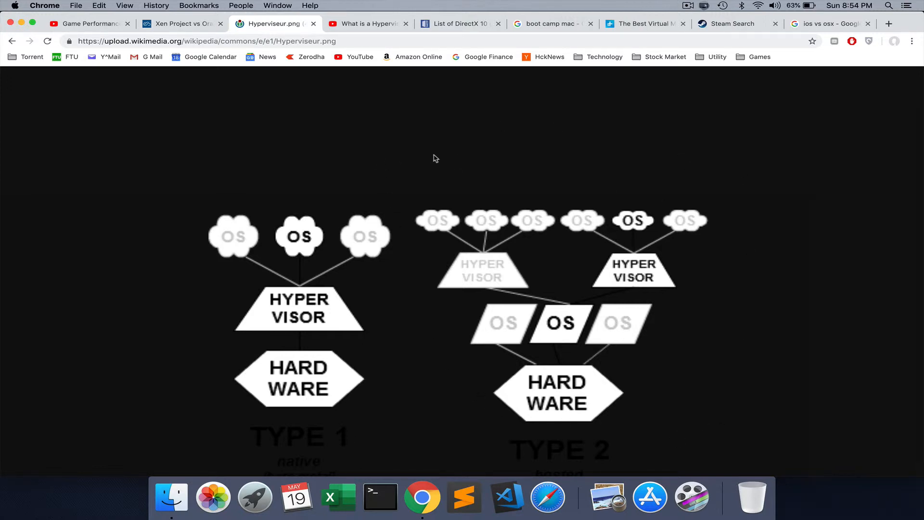
pyautogui.moveTo(550, 334)
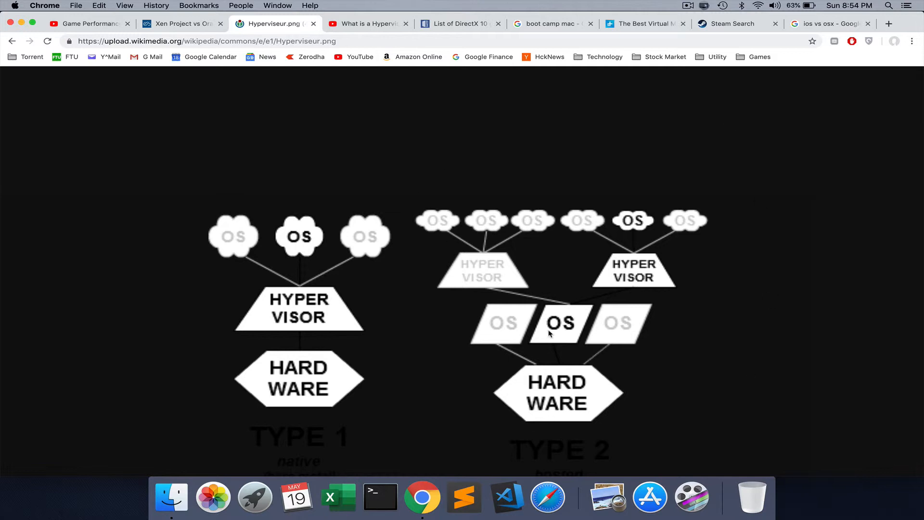
pyautogui.moveTo(652, 274)
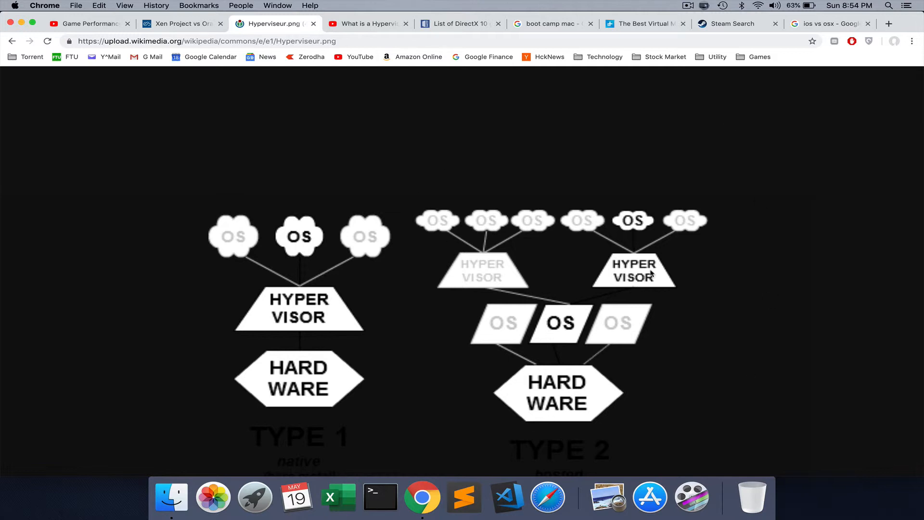
pyautogui.moveTo(473, 81)
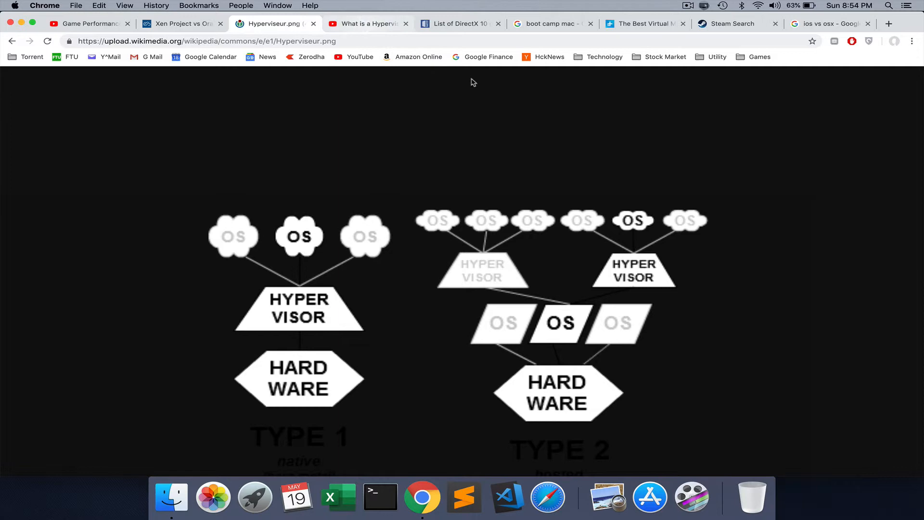
# Step: Revisit the PCGamingWiki DirectX 10 games list and highlight its title
pyautogui.click(457, 23)
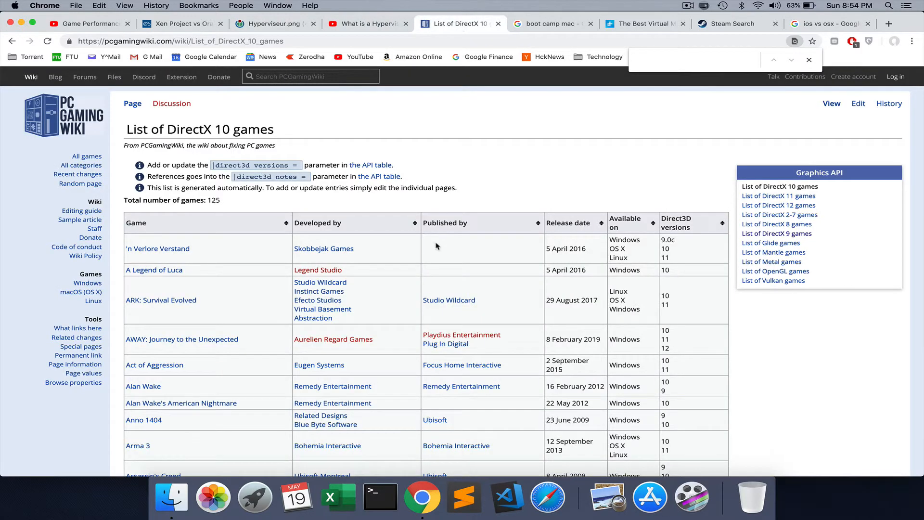
pyautogui.scroll(-3)
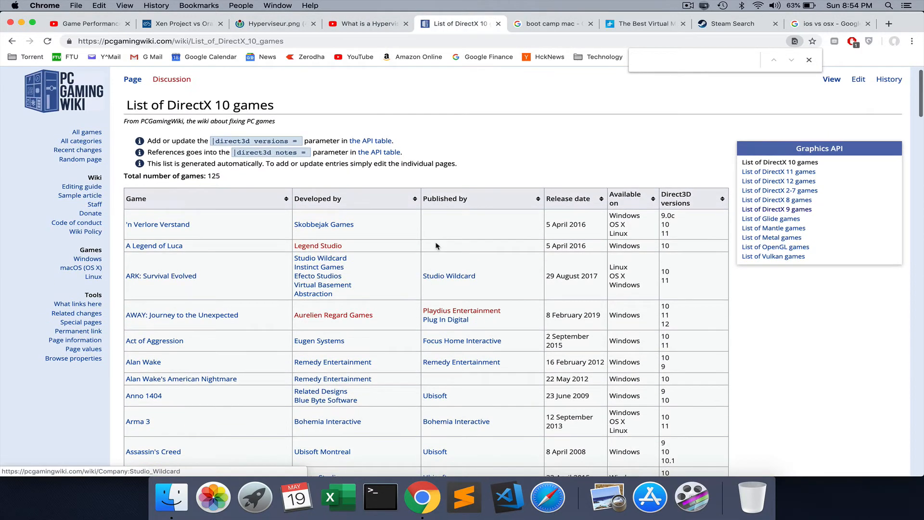
pyautogui.doubleClick(200, 105)
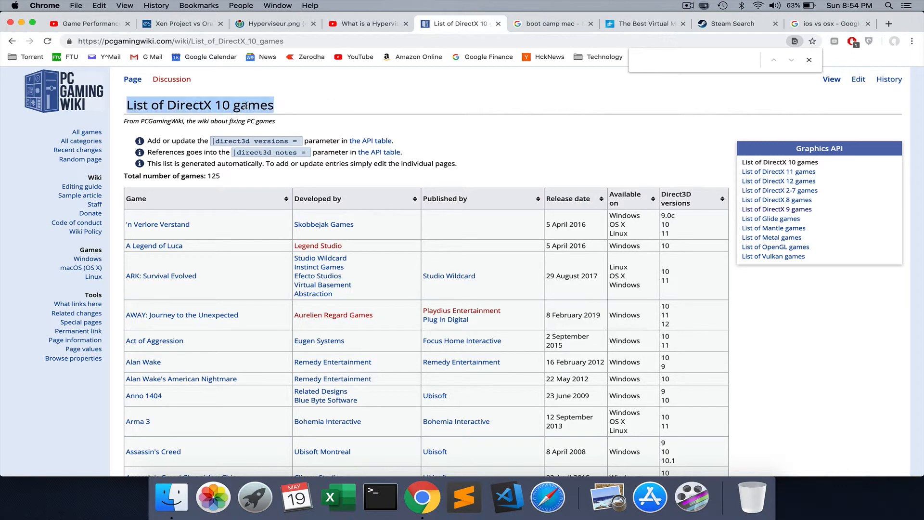
# Step: Glance at the Mac game performance video, then return via PCGamingWiki to the Digital Trends article
pyautogui.click(86, 24)
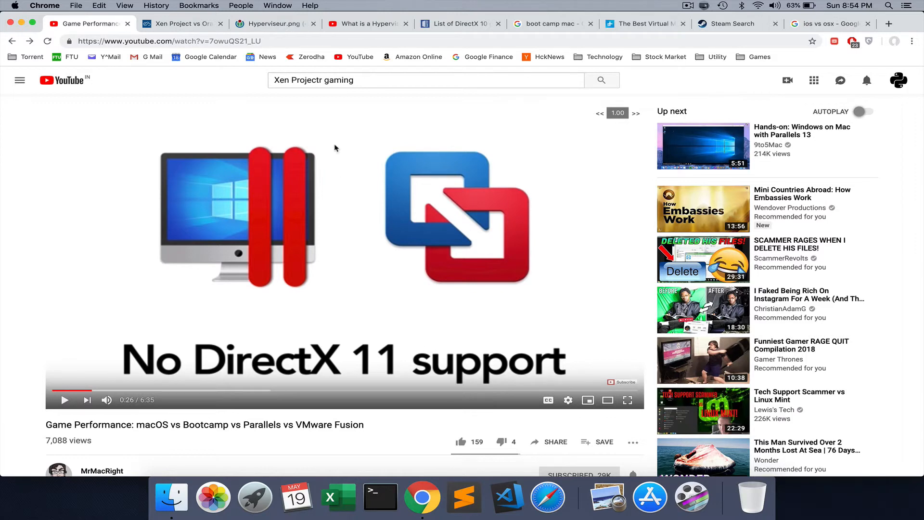
pyautogui.click(460, 23)
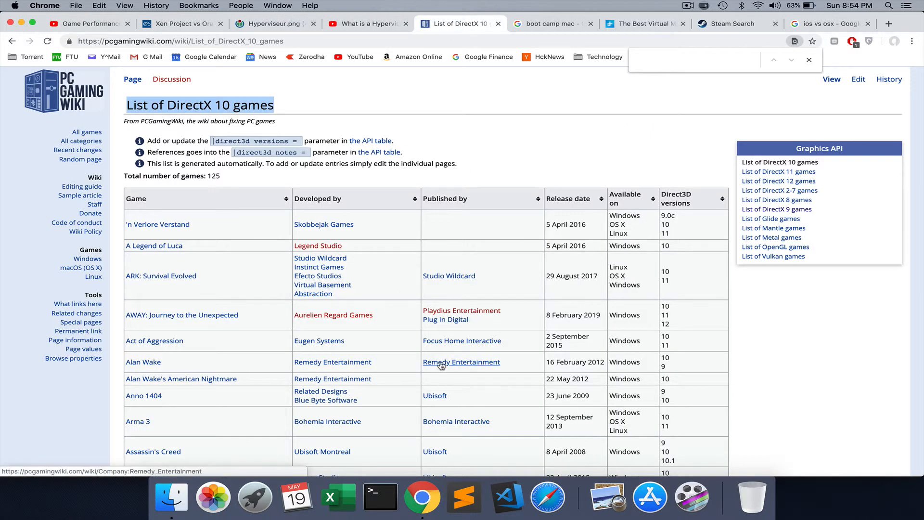
pyautogui.click(642, 24)
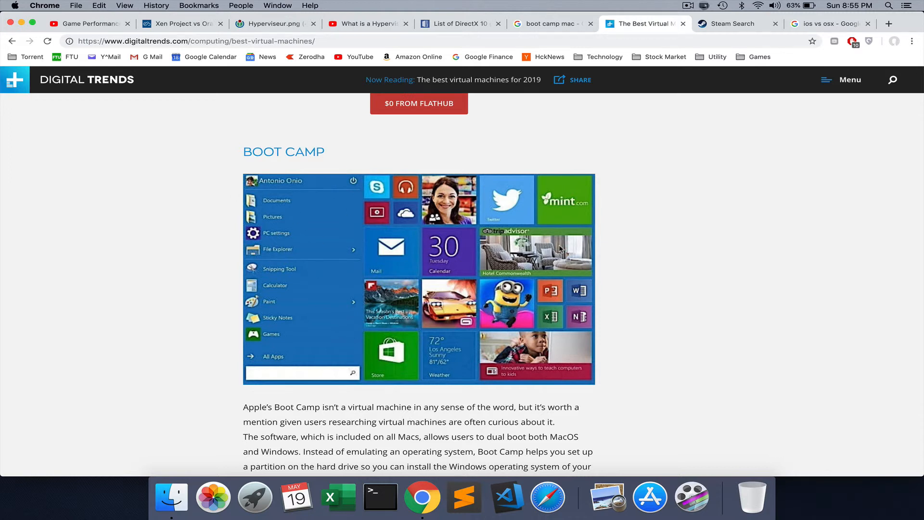
pyautogui.moveTo(639, 338)
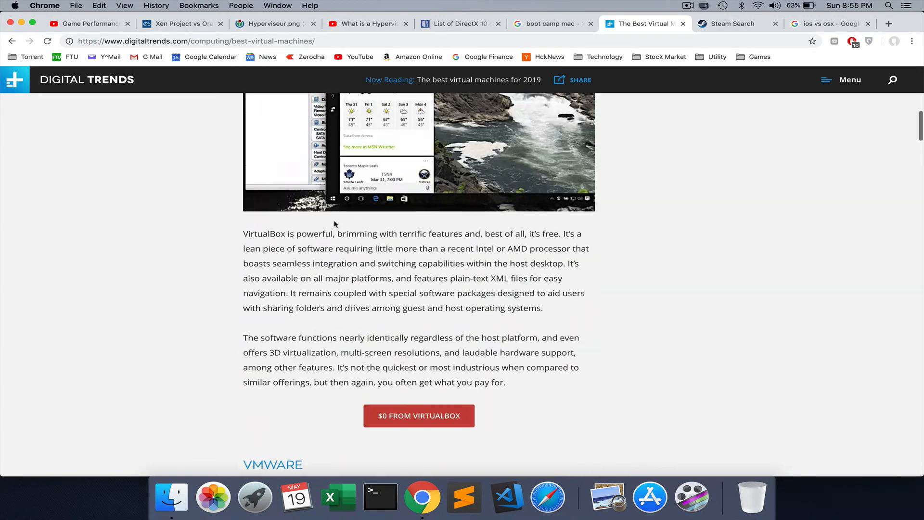
# Step: Scroll the Digital Trends article from Boot Camp to the VMware section's Ubuntu VM screenshot
pyautogui.scroll(-3)
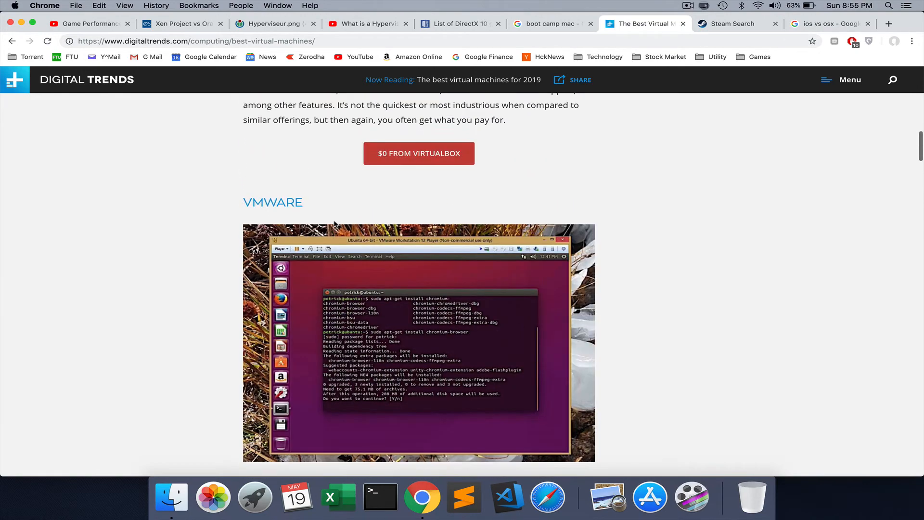
pyautogui.scroll(-3)
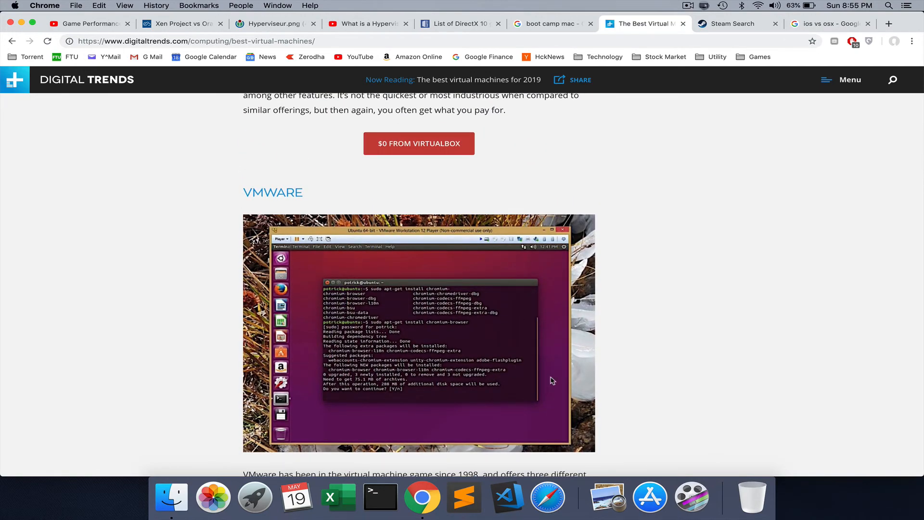
pyautogui.moveTo(603, 249)
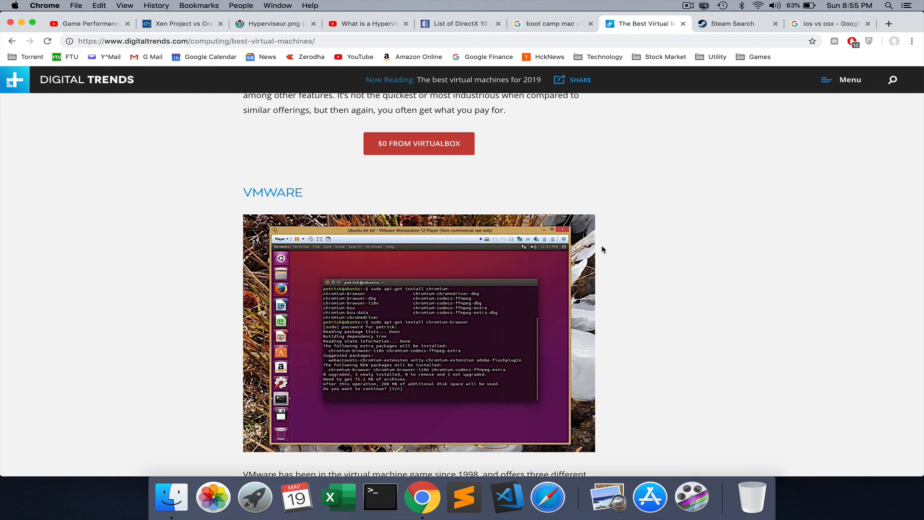